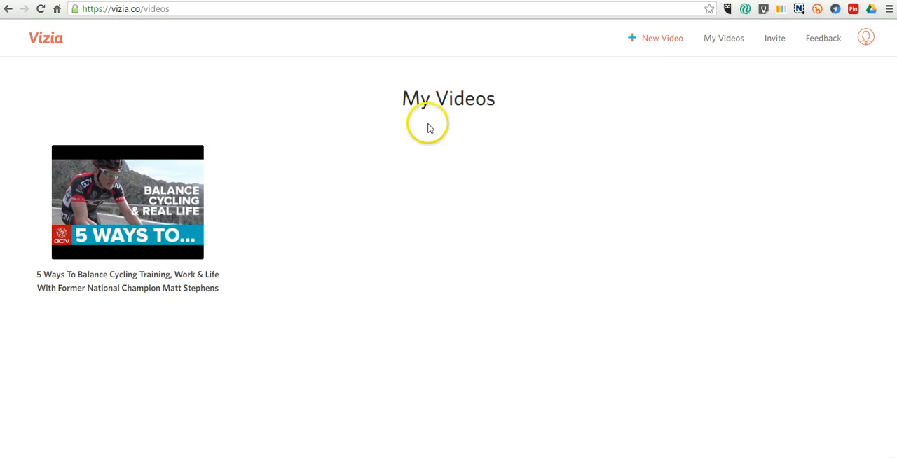
mouse_move(286, 232)
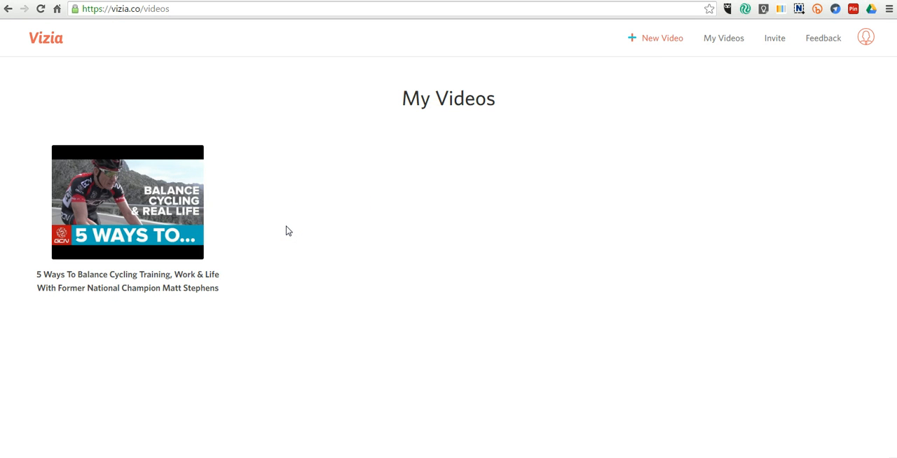
mouse_move(651, 40)
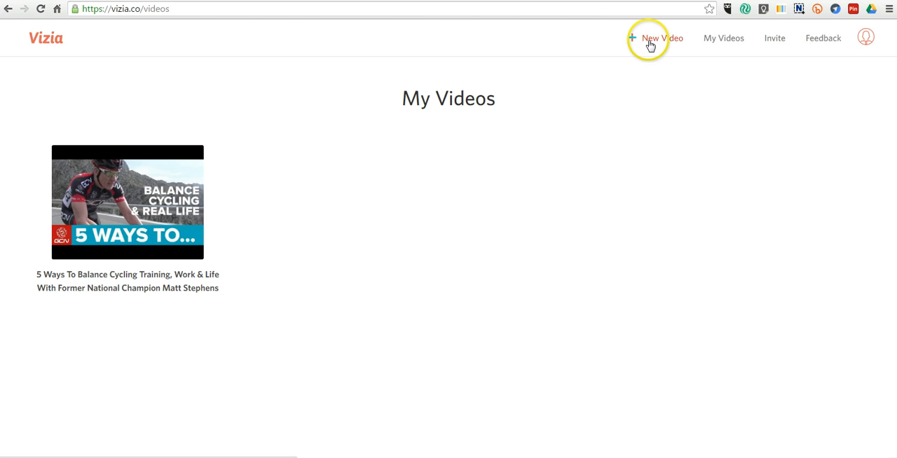
Create a new Vizia video by importing the YouTube cycling video from its link.
click(662, 38)
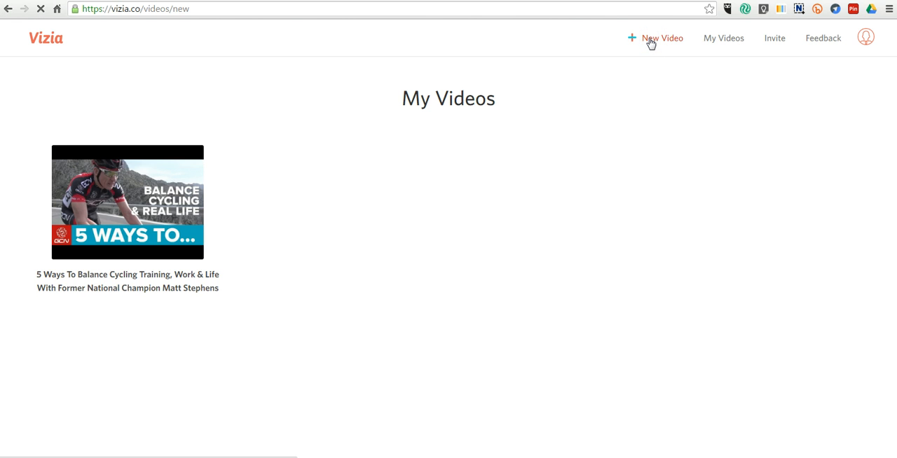
click(662, 38)
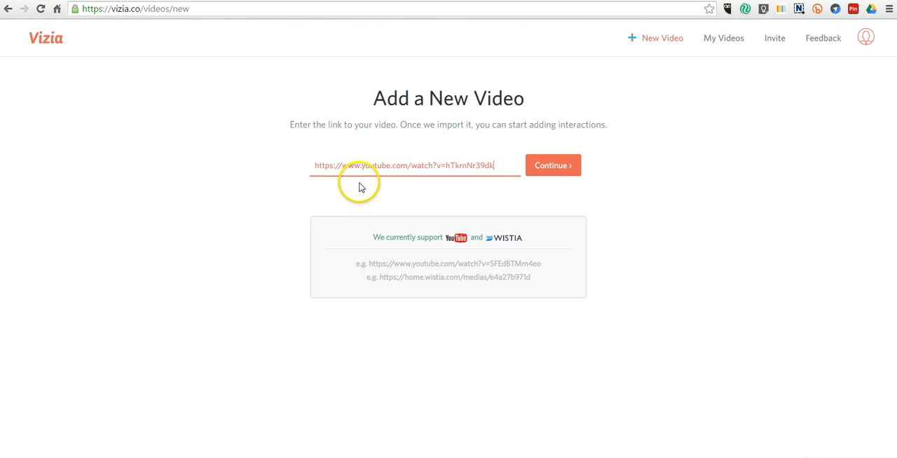
click(552, 166)
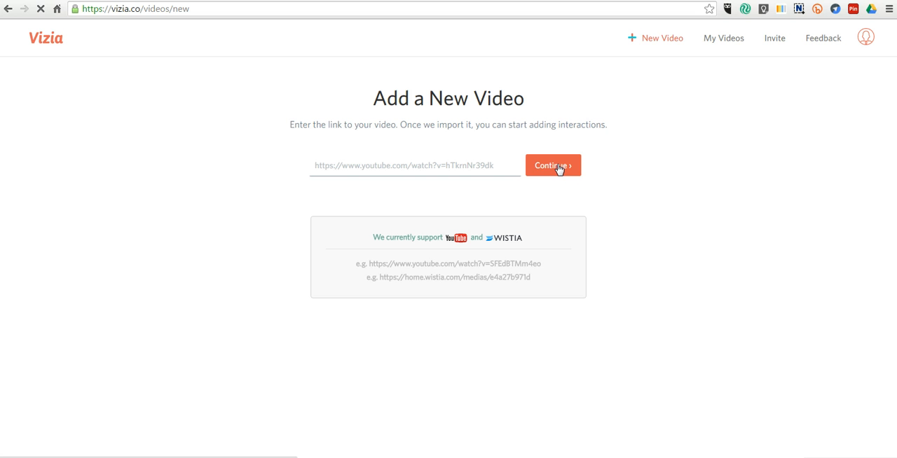
click(553, 166)
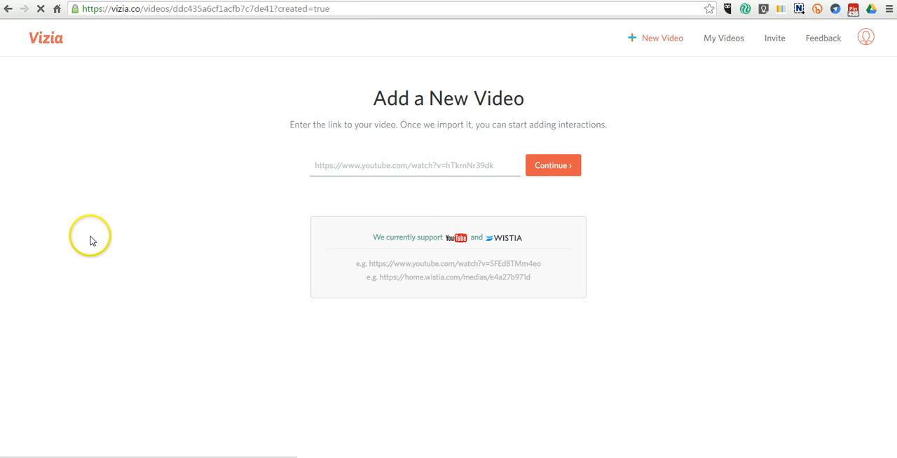
Select the 00:54 mark on the 'How To Ride Out Of The Saddle' timeline for an interaction.
click(553, 165)
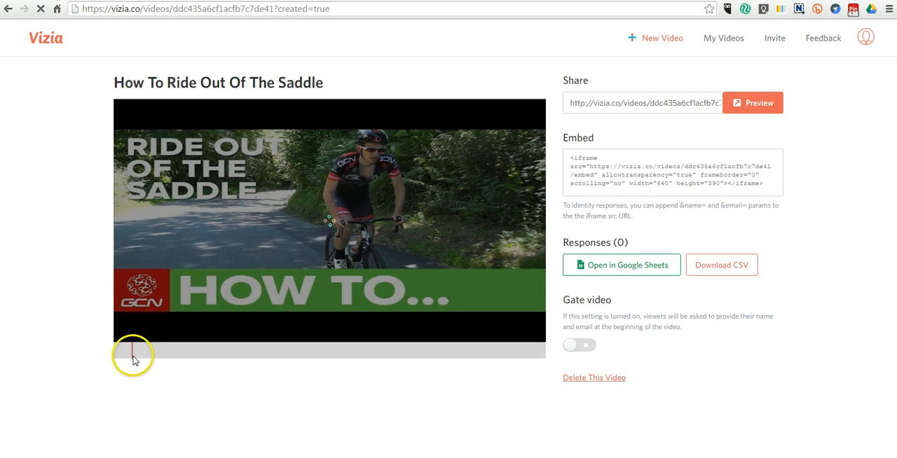
click(134, 355)
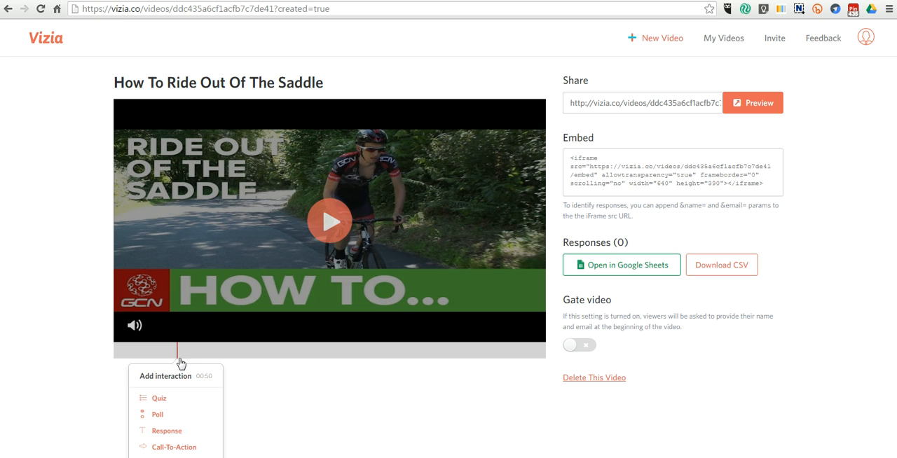
click(329, 221)
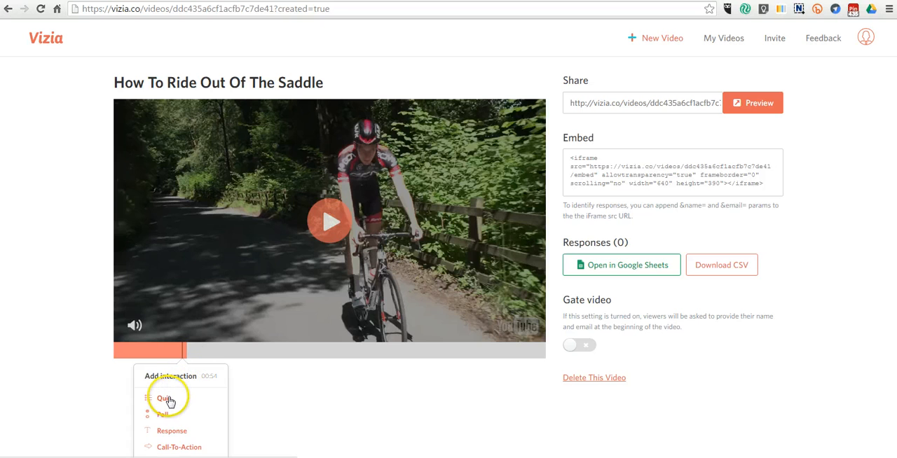
Add a quiz asking 'What is best way to maintain balance?'.
click(163, 399)
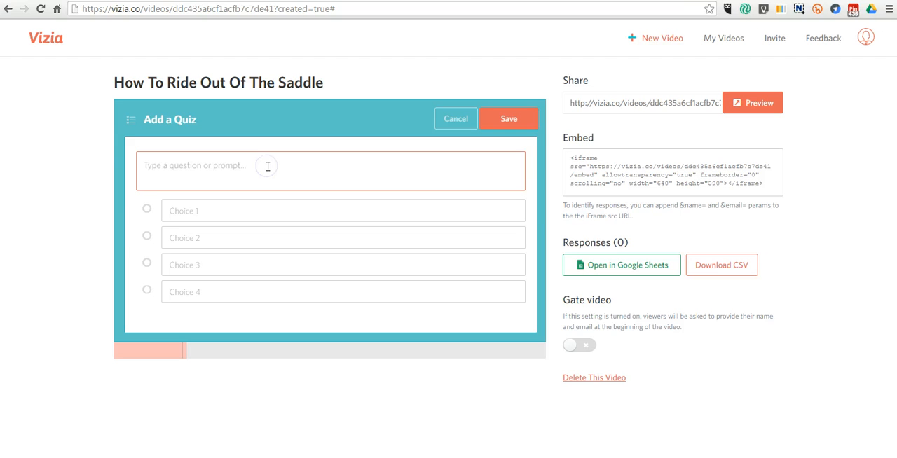
text(What is best way to main)
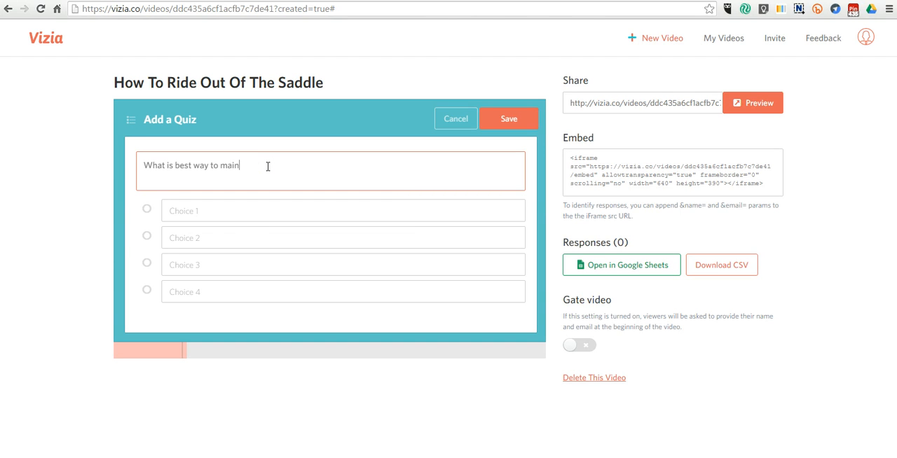
text(tain bala)
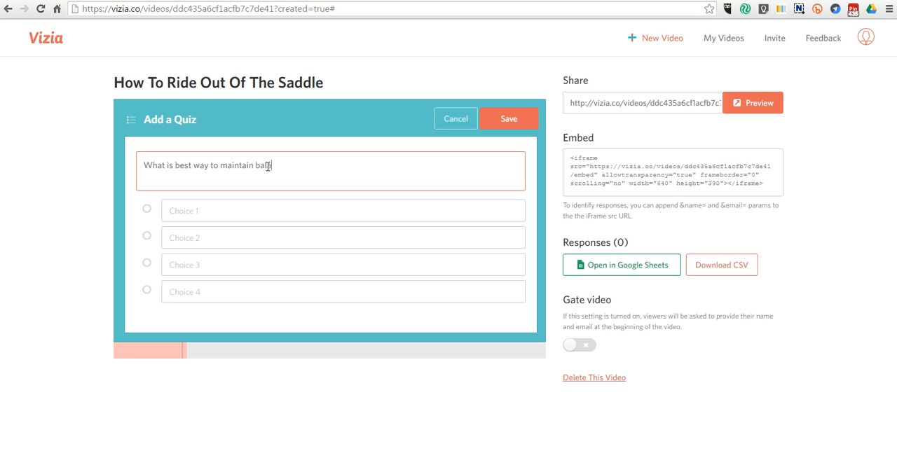
text(lance?)
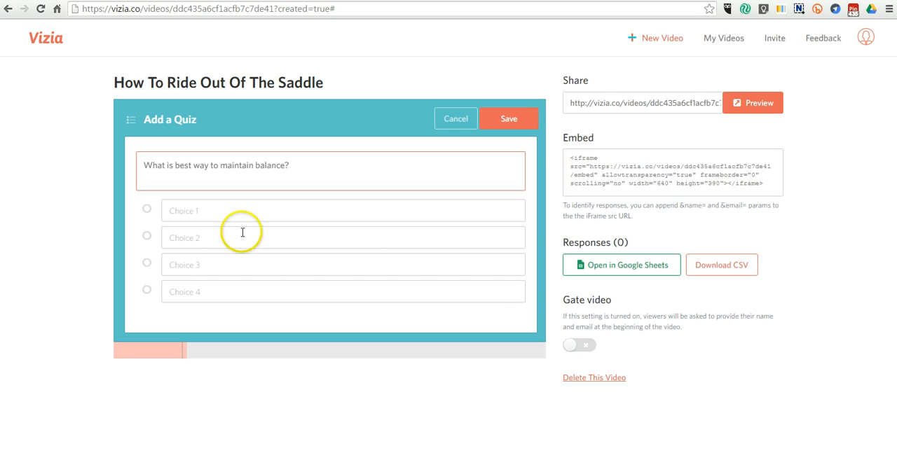
Enter answers 'Use even pedal strokes', 'Lean on a tree', 'Pedal faster' and a fourth, marking the first correct.
text(Use eve)
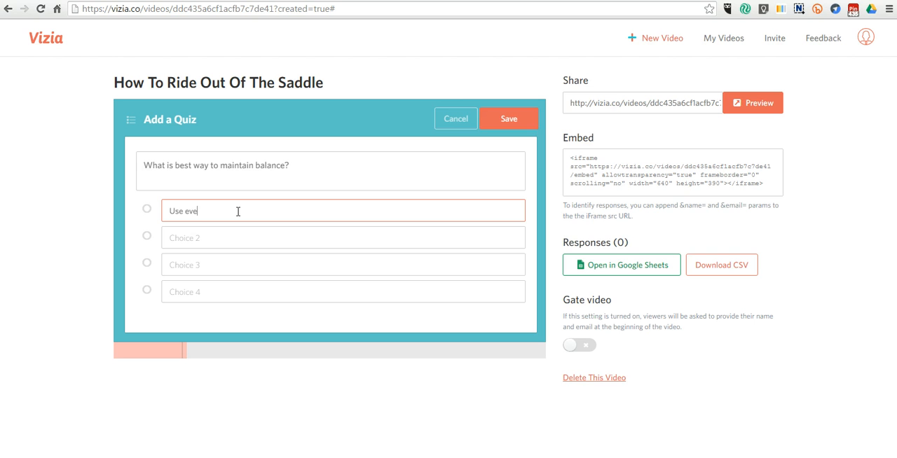
text(n pedal st)
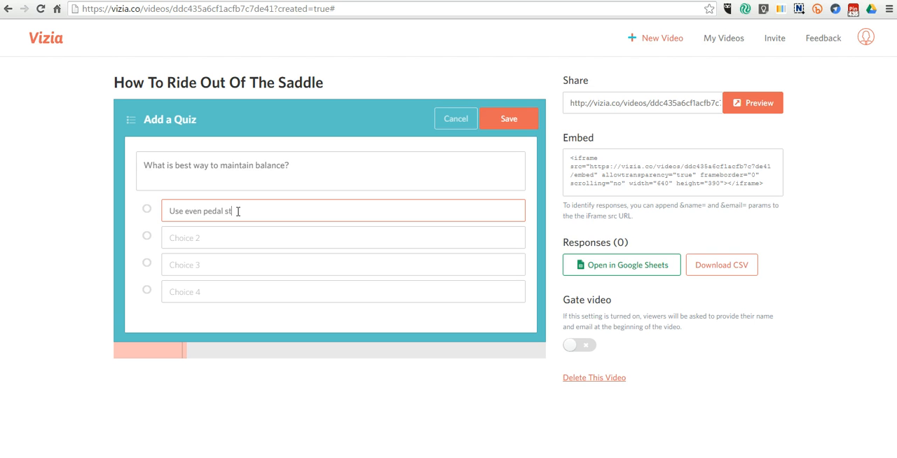
text(rokes)
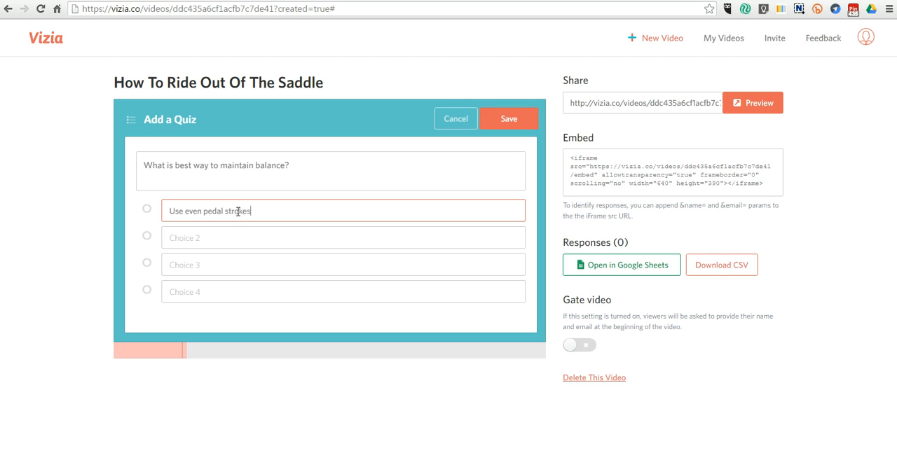
text(Lean on)
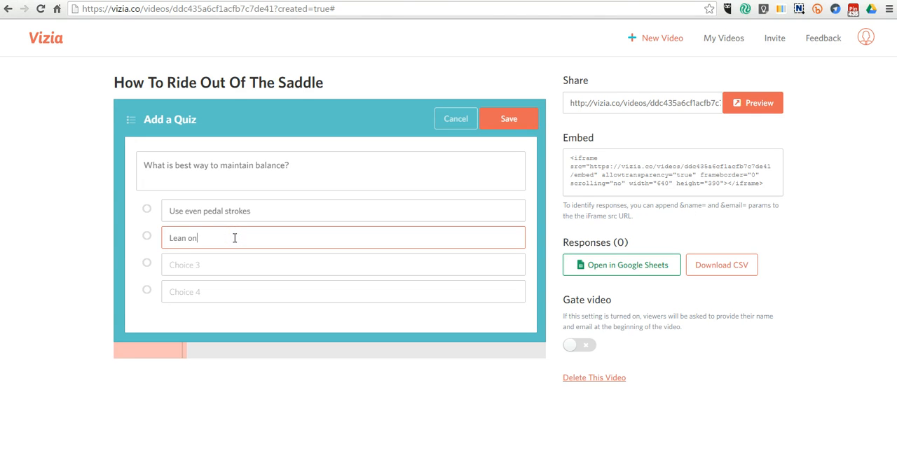
text(a tree)
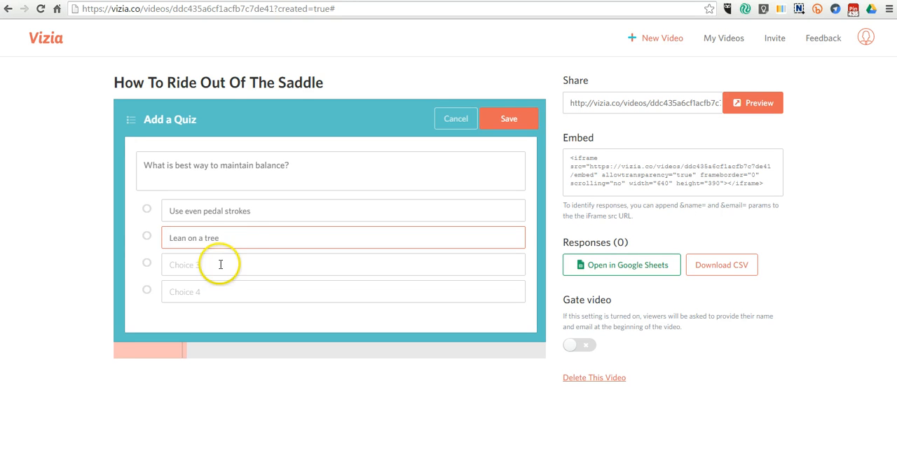
text(Ped)
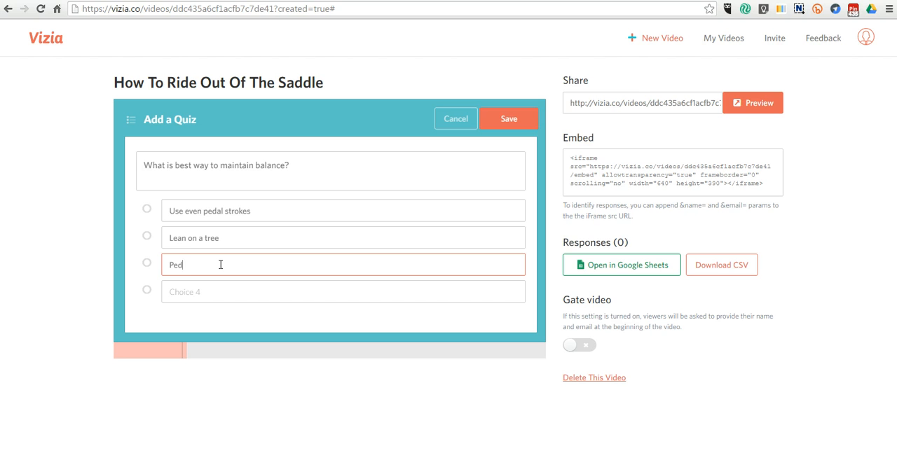
text(al faster)
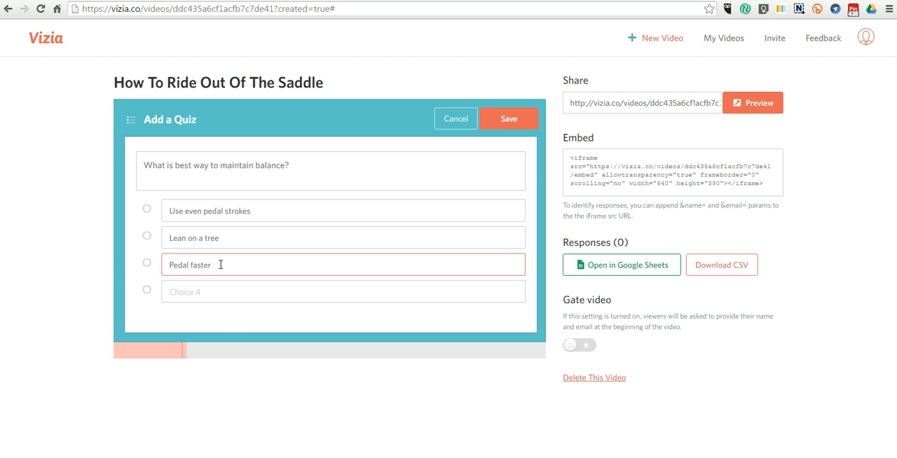
text(Lea)
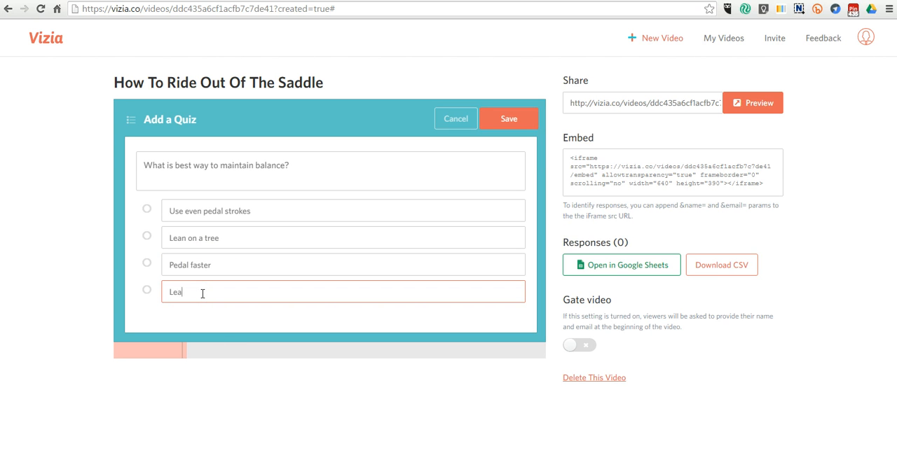
text(n on a friend)
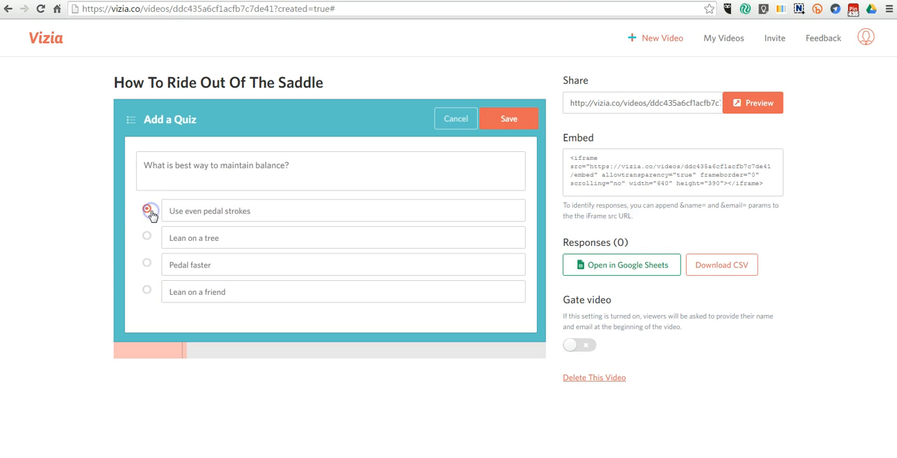
click(146, 210)
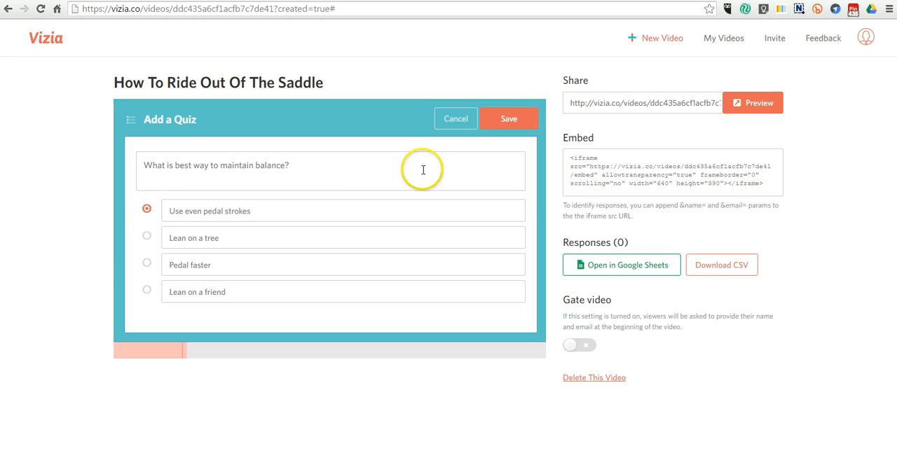
mouse_move(522, 118)
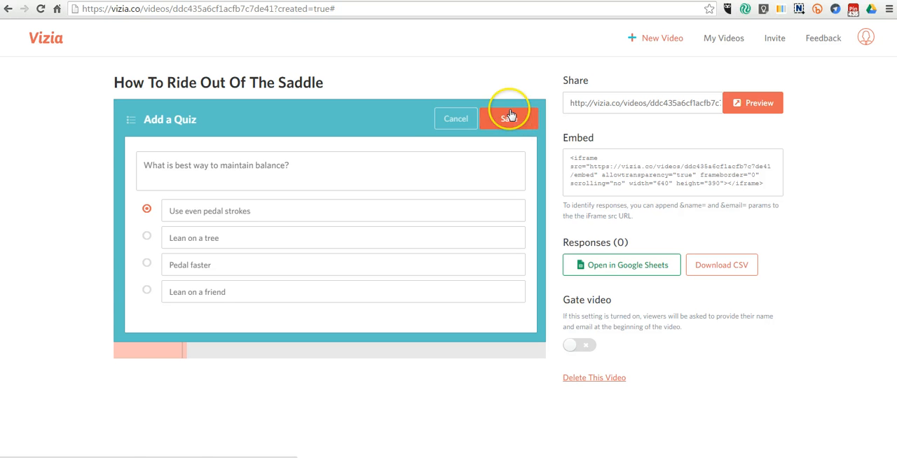
Save the balance quiz and add the response prompt 'Was this video helpful? What did you learn?'.
click(509, 118)
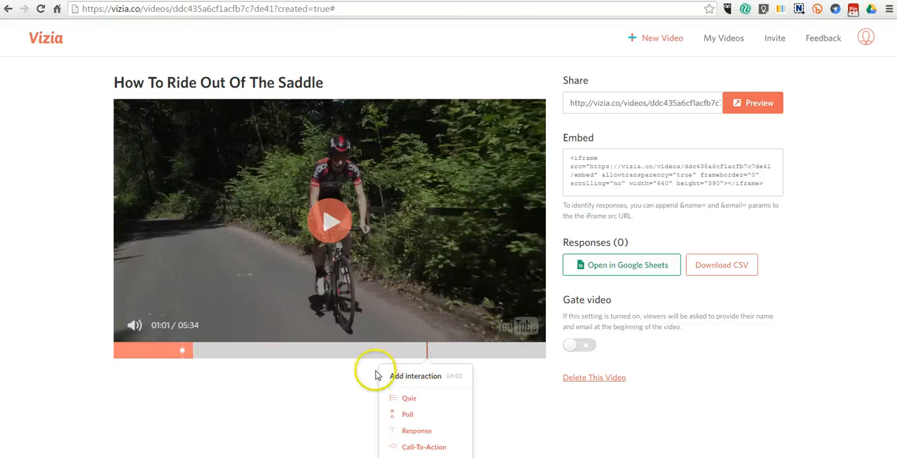
mouse_move(459, 347)
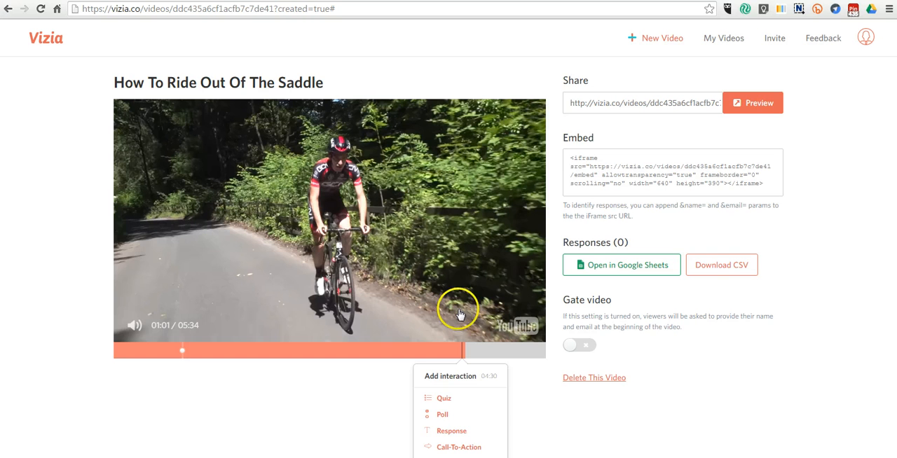
mouse_move(466, 351)
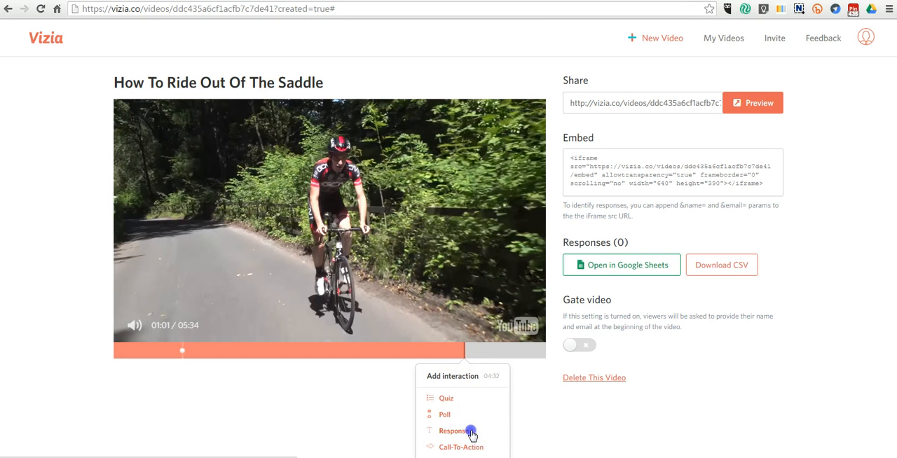
click(452, 430)
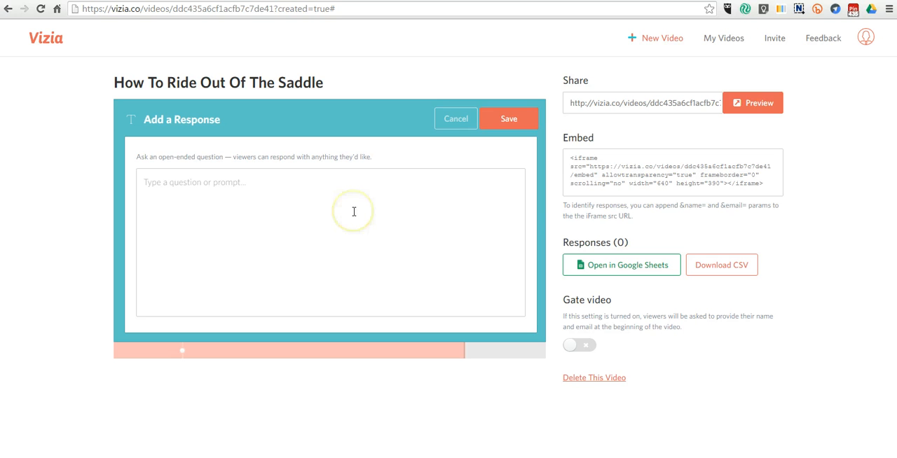
click(330, 242)
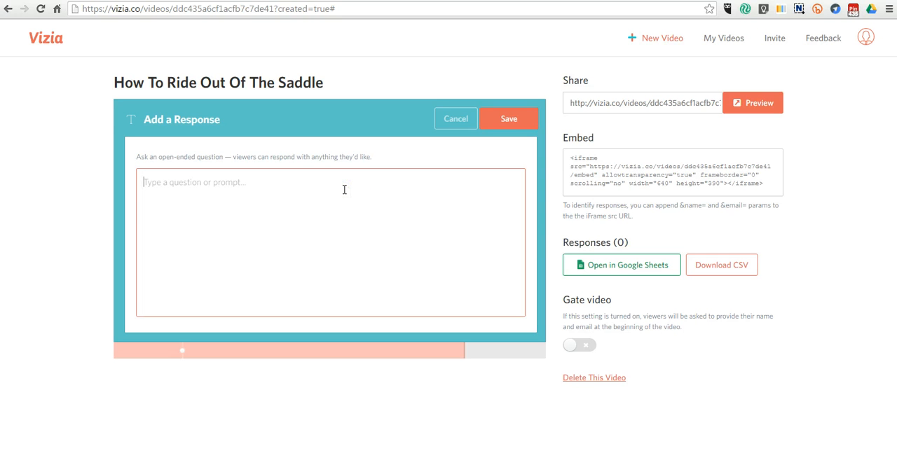
text(Was this video)
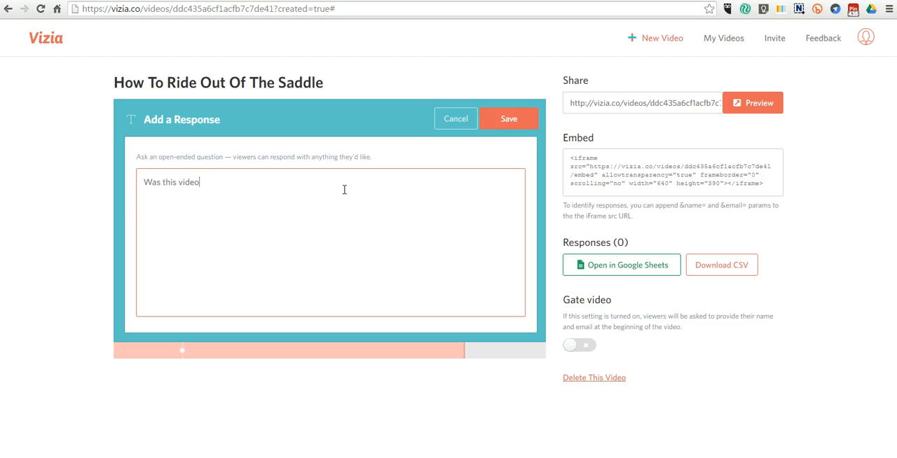
text(helpful?)
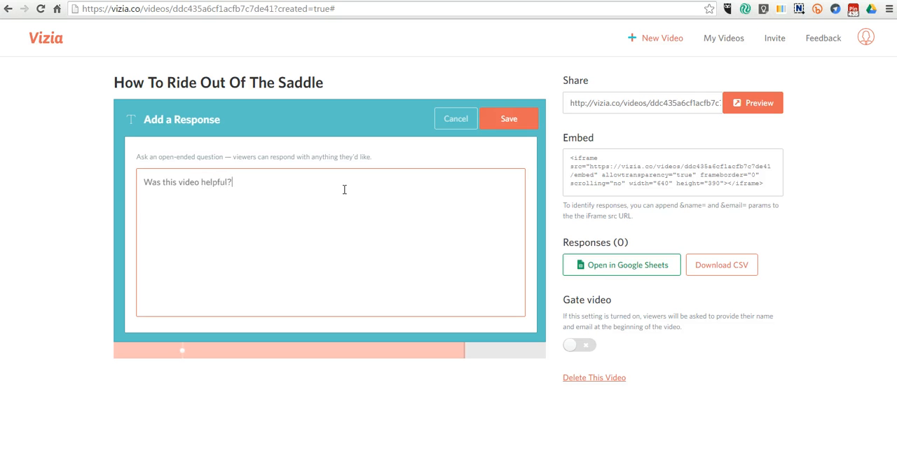
text(What did you)
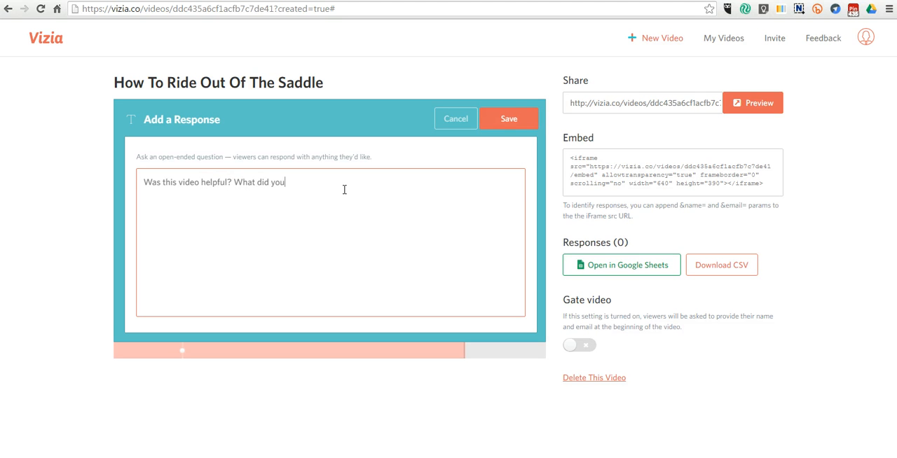
text(learn?)
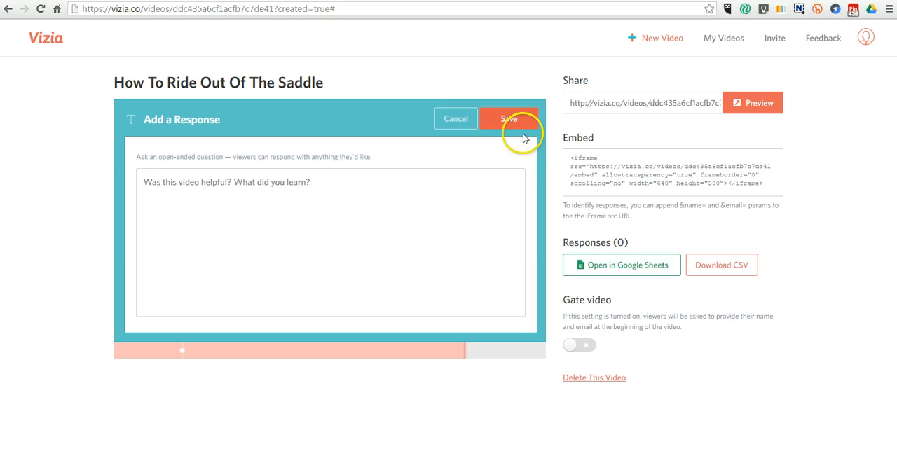
mouse_move(558, 93)
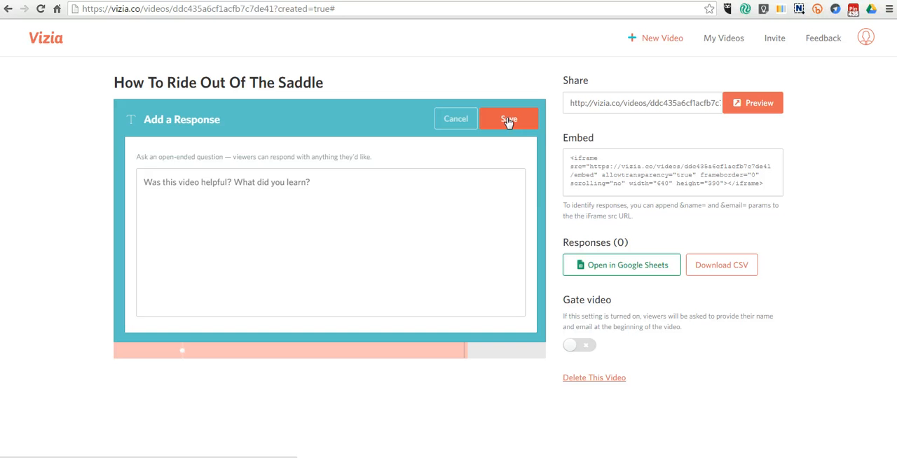
mouse_move(534, 232)
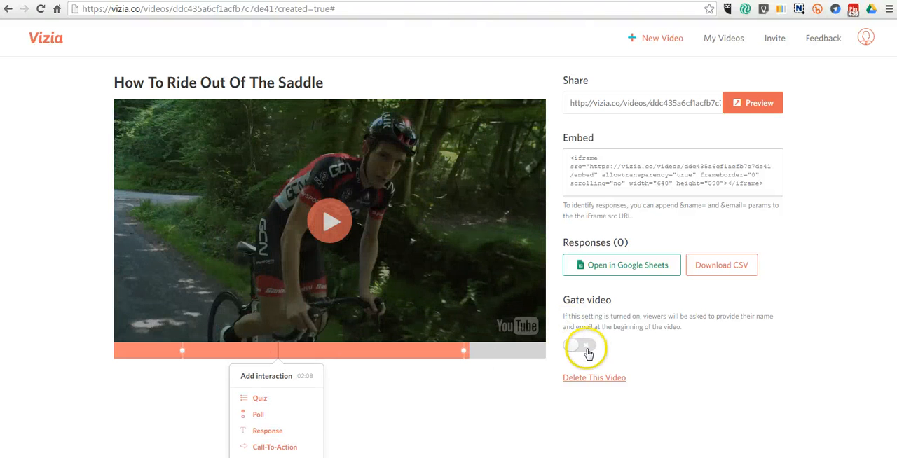
Turn on Gate video so viewers must enter name and email first.
click(586, 346)
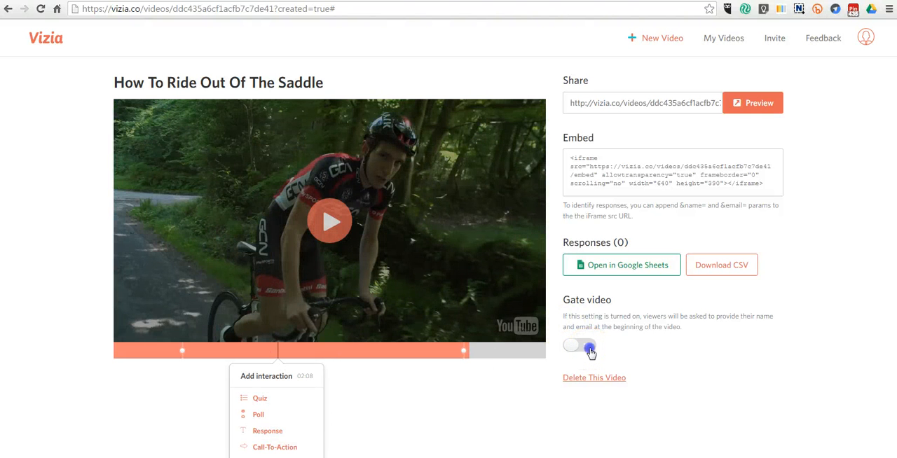
click(580, 345)
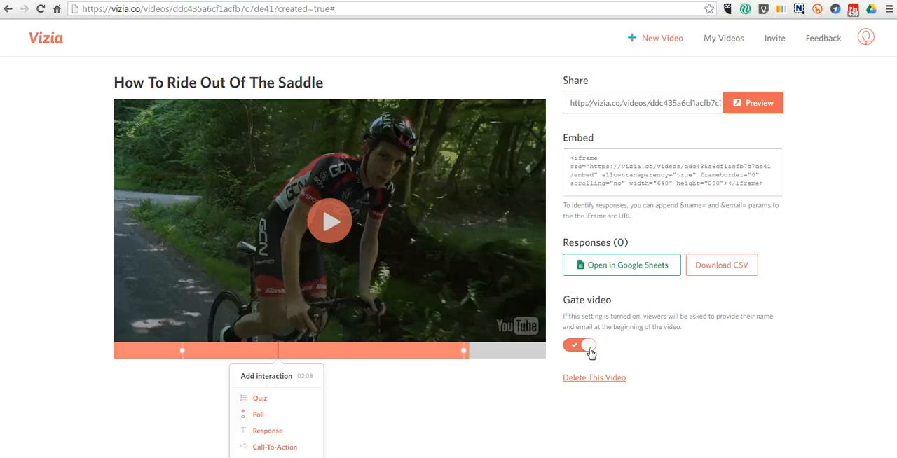
triple_click(643, 103)
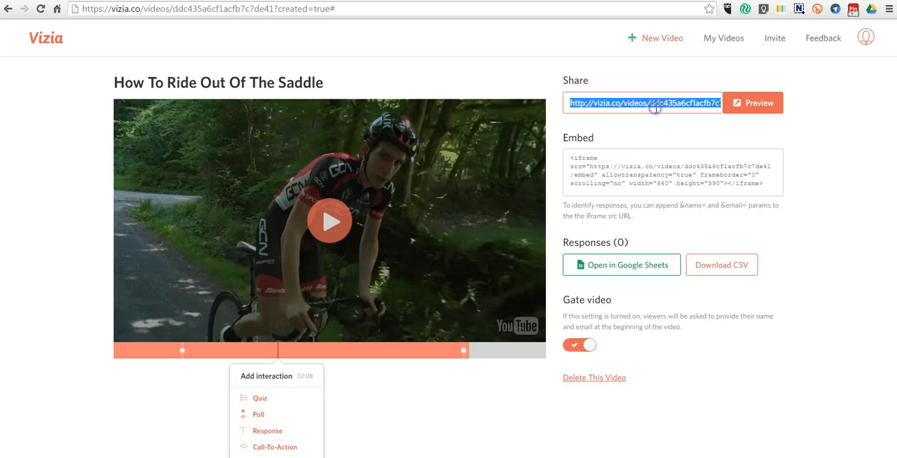
Copy the video's share URL and open its viewer preview.
click(643, 104)
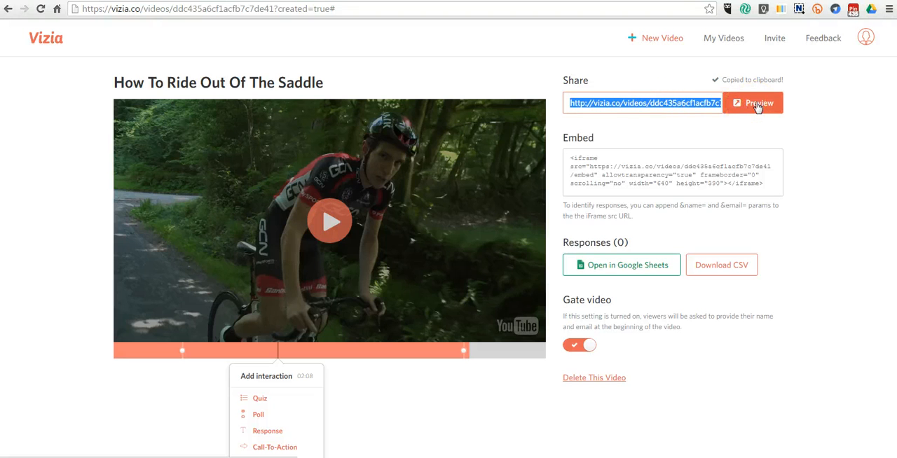
click(753, 103)
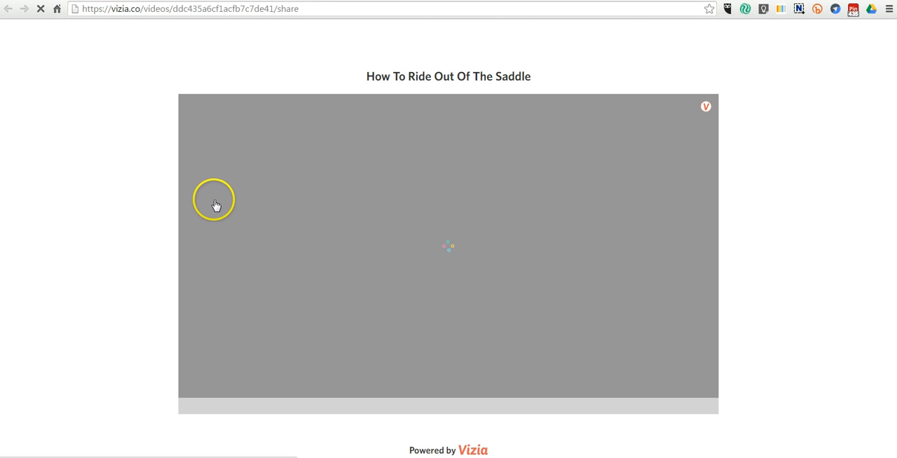
mouse_move(164, 309)
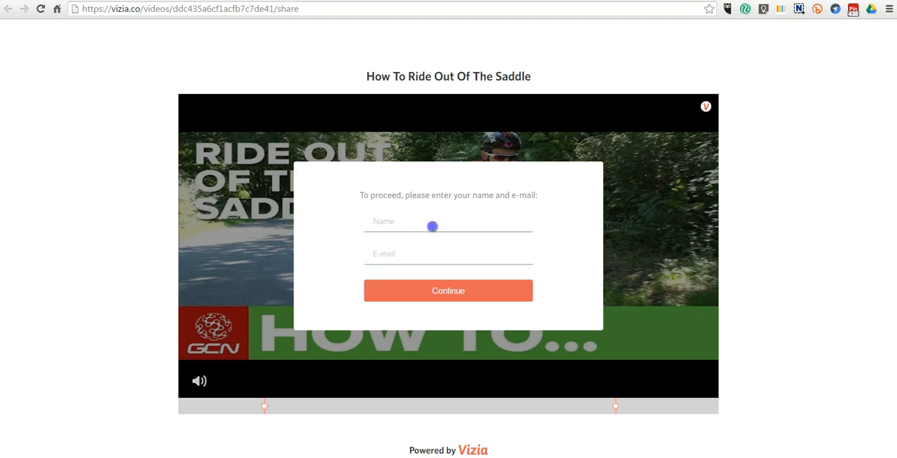
Unlock the preview by submitting the name 'Max' and an email address.
click(432, 226)
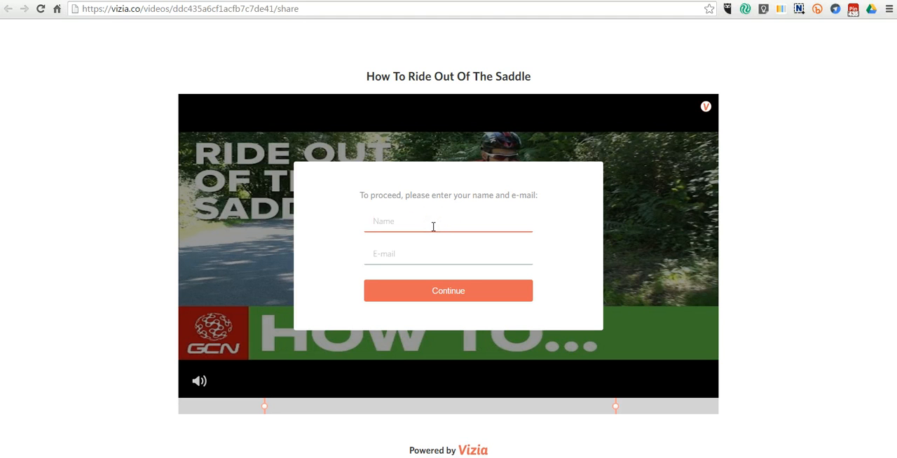
text(Max)
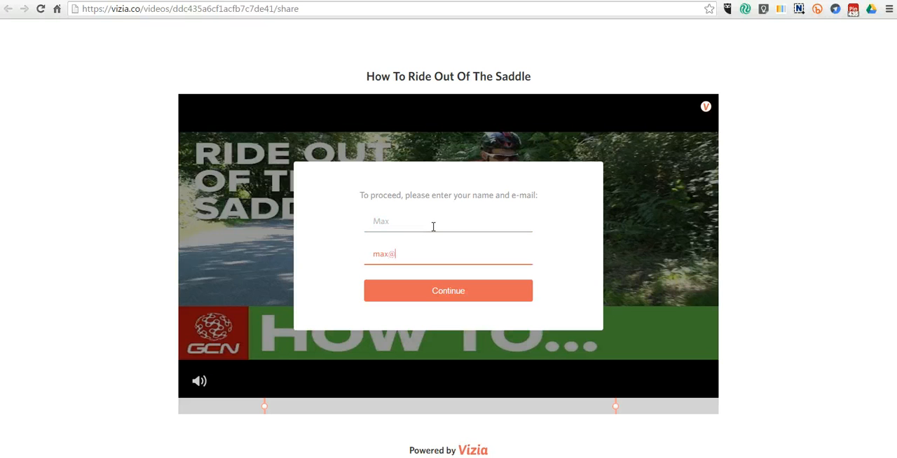
text(freetech4teachers.com)
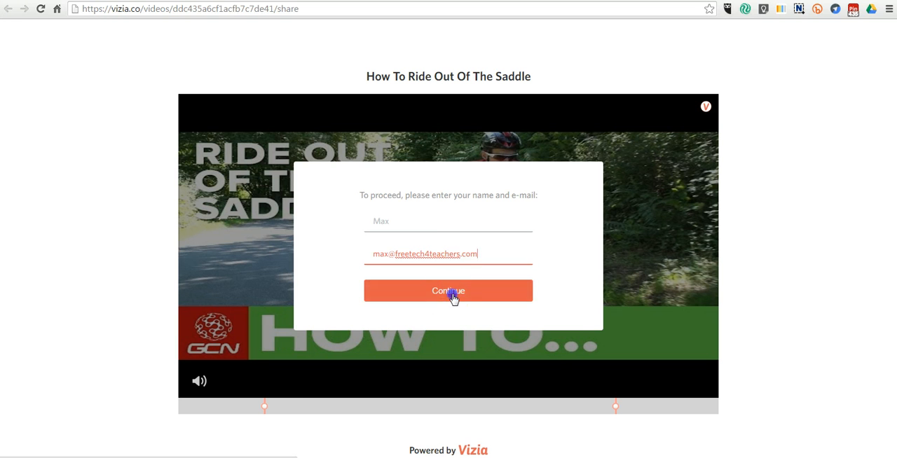
click(448, 291)
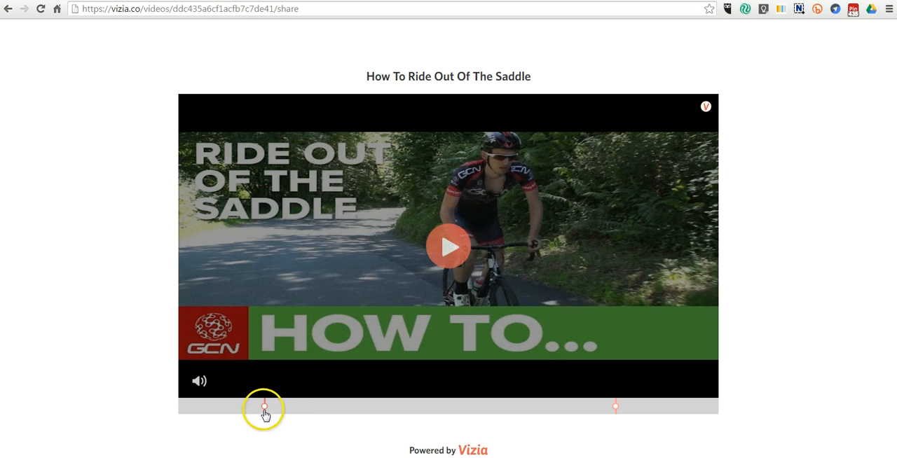
mouse_move(448, 253)
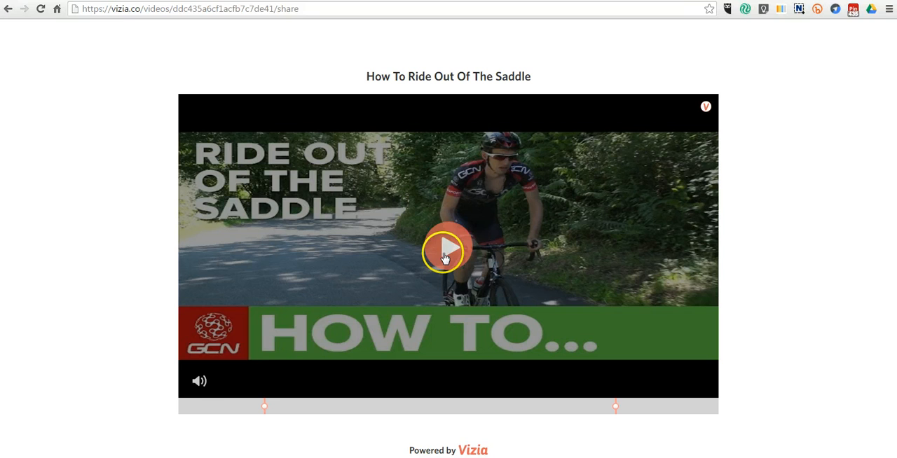
mouse_move(265, 406)
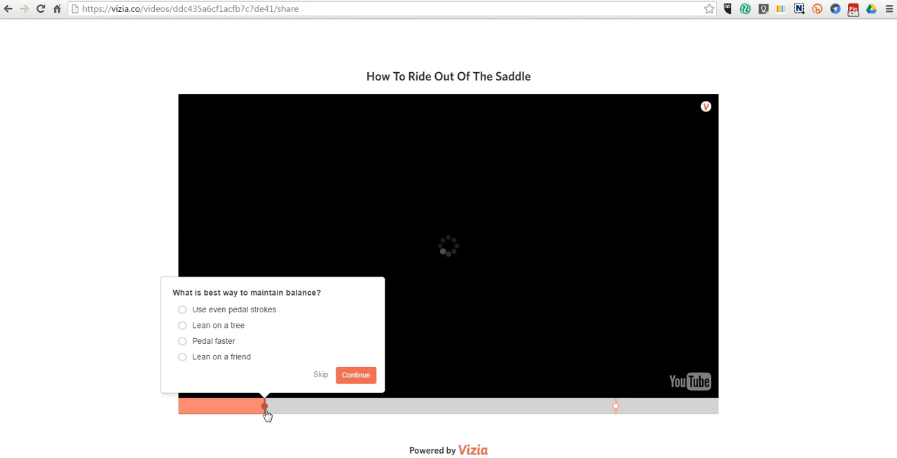
As a viewer, answer 'Use even pedal strokes' and reply 'Yes' to the helpfulness question.
click(183, 310)
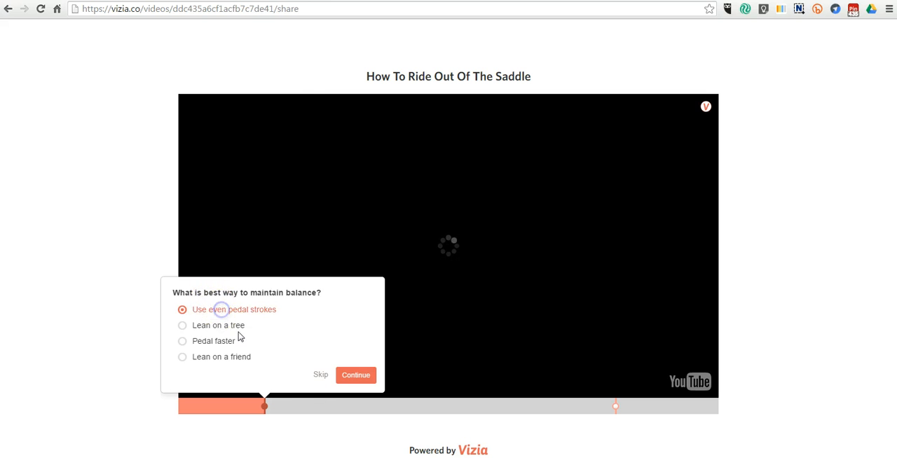
click(356, 375)
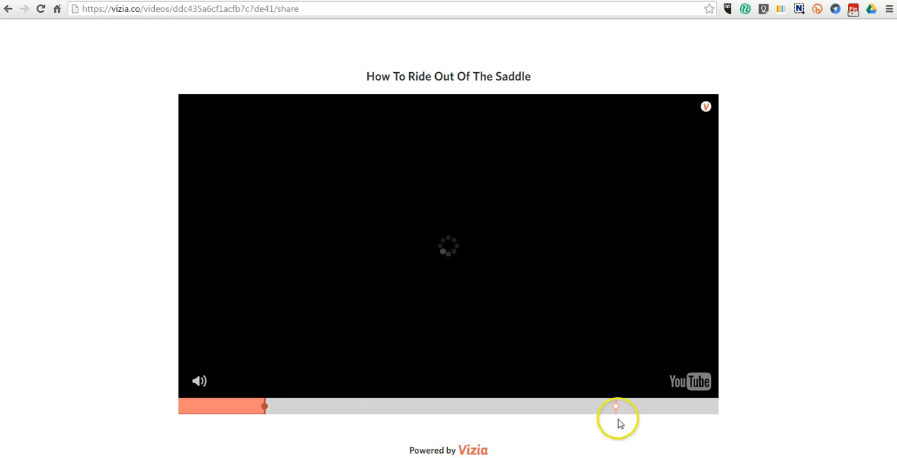
click(615, 406)
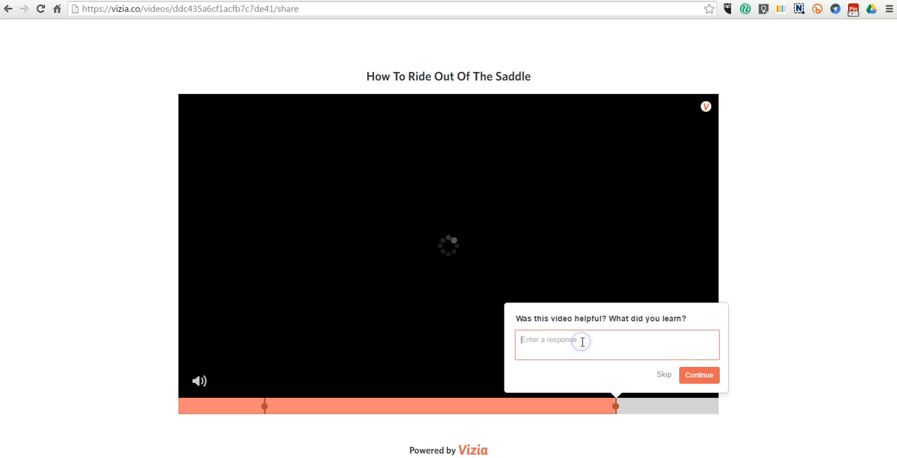
text(Yes)
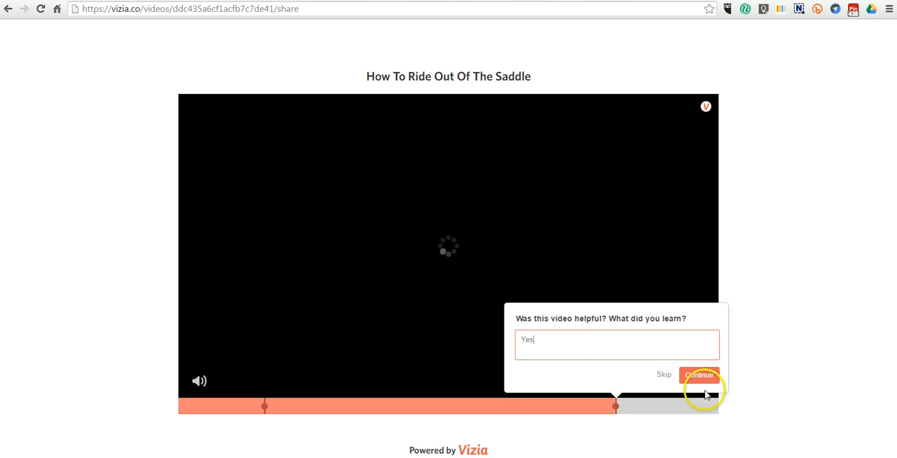
click(699, 375)
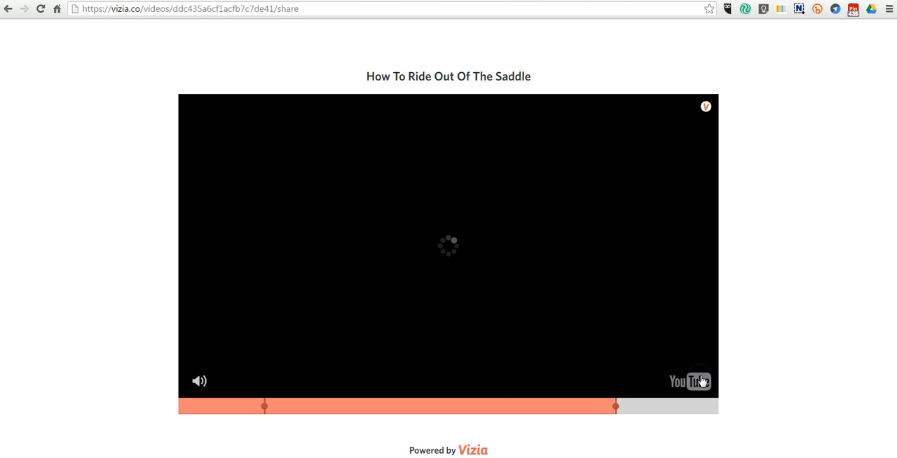
mouse_move(202, 307)
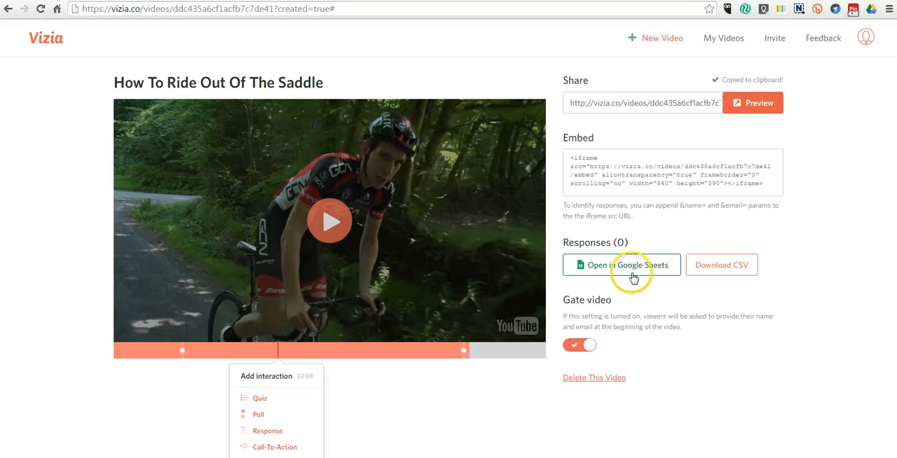
Open the video's collected viewer responses in Google Sheets from the editor page.
click(621, 265)
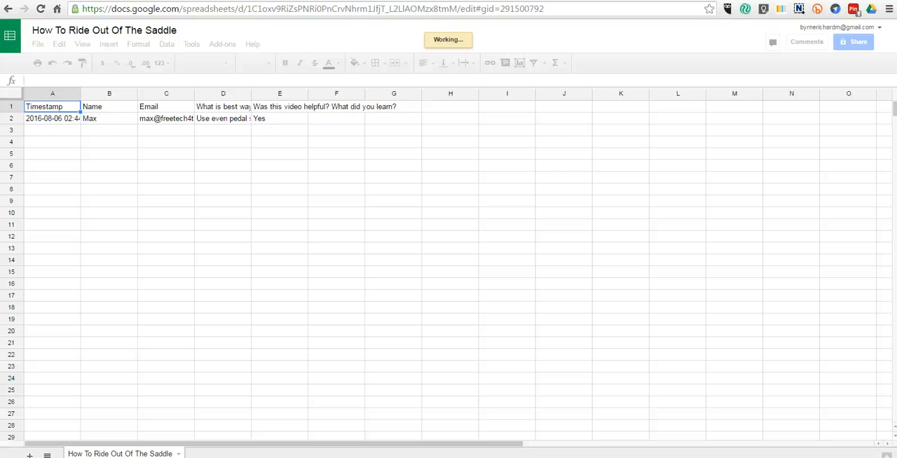